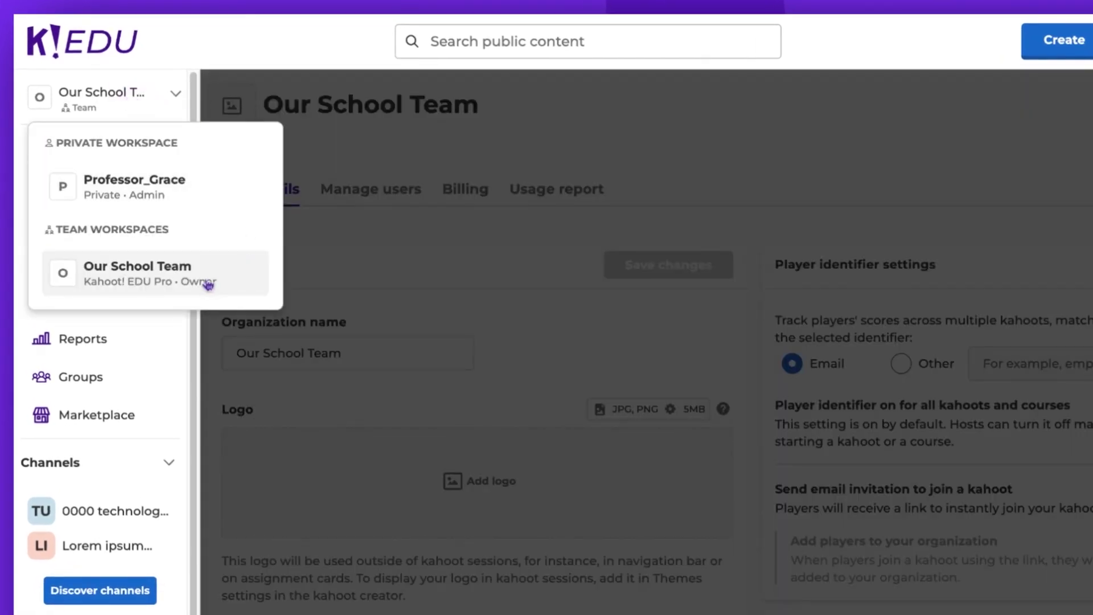
mouse_move(310, 271)
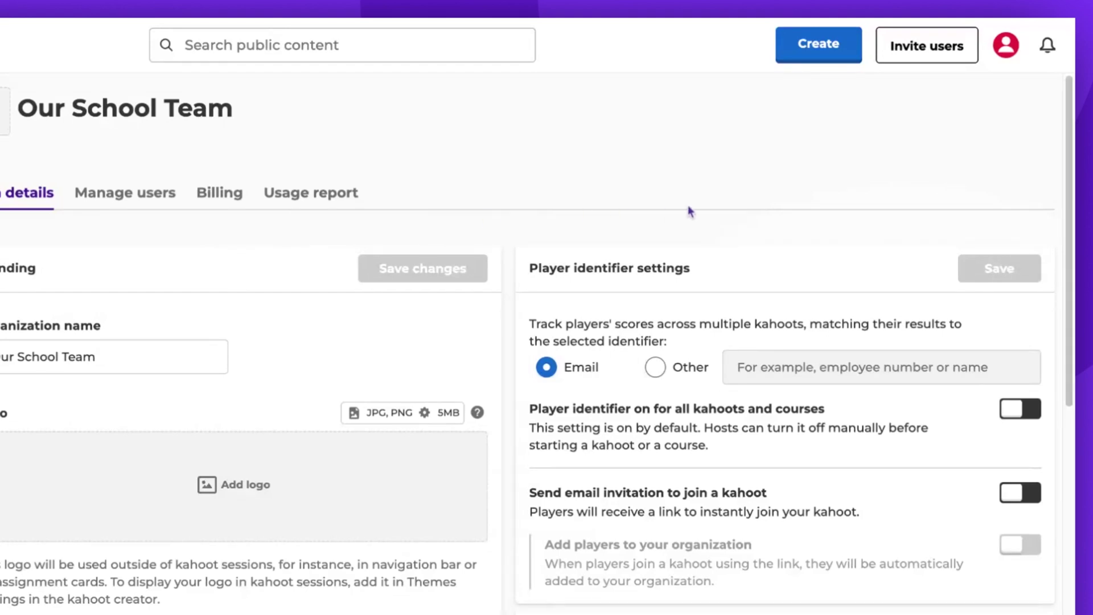
Step: Show the account menu from the profile avatar in the Our School Team workspace
click(1005, 44)
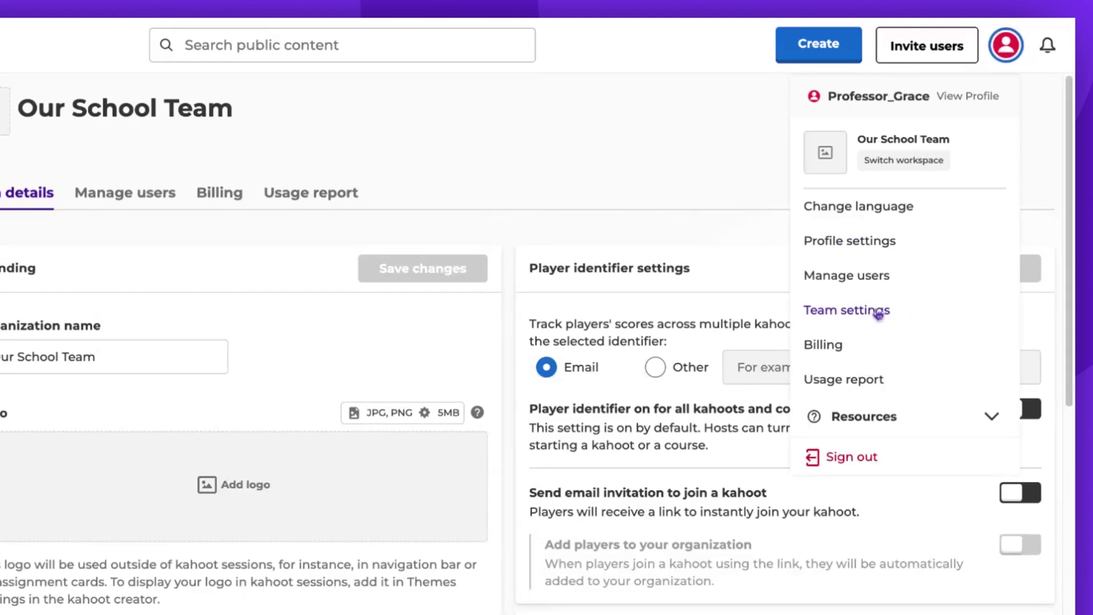
Step: Append 'workspace' to the Organization name so it reads 'Our School workspace'
click(846, 309)
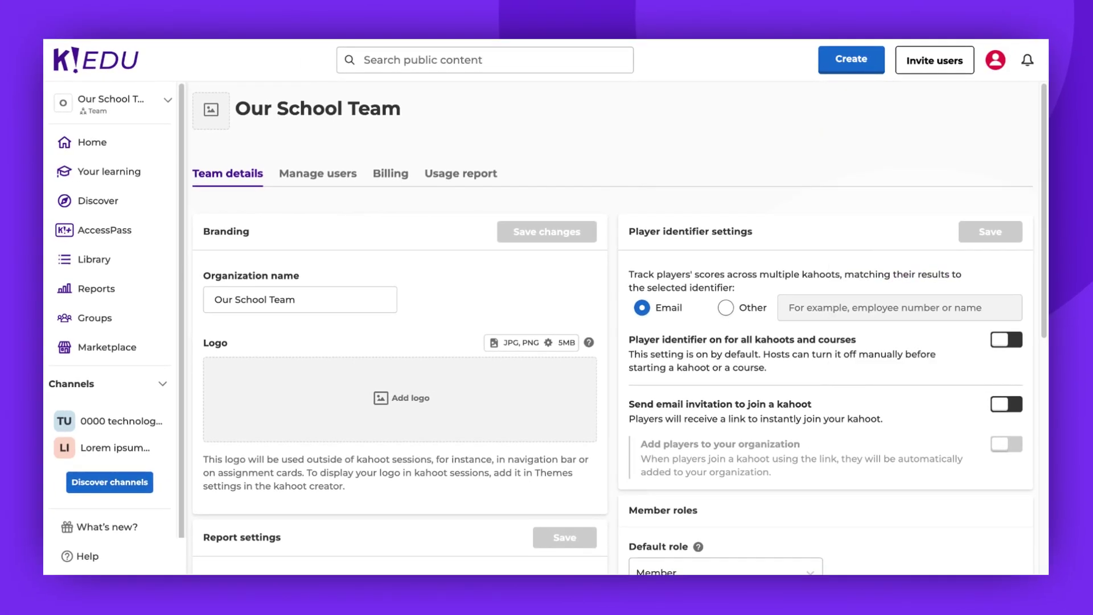
scroll(down, 3)
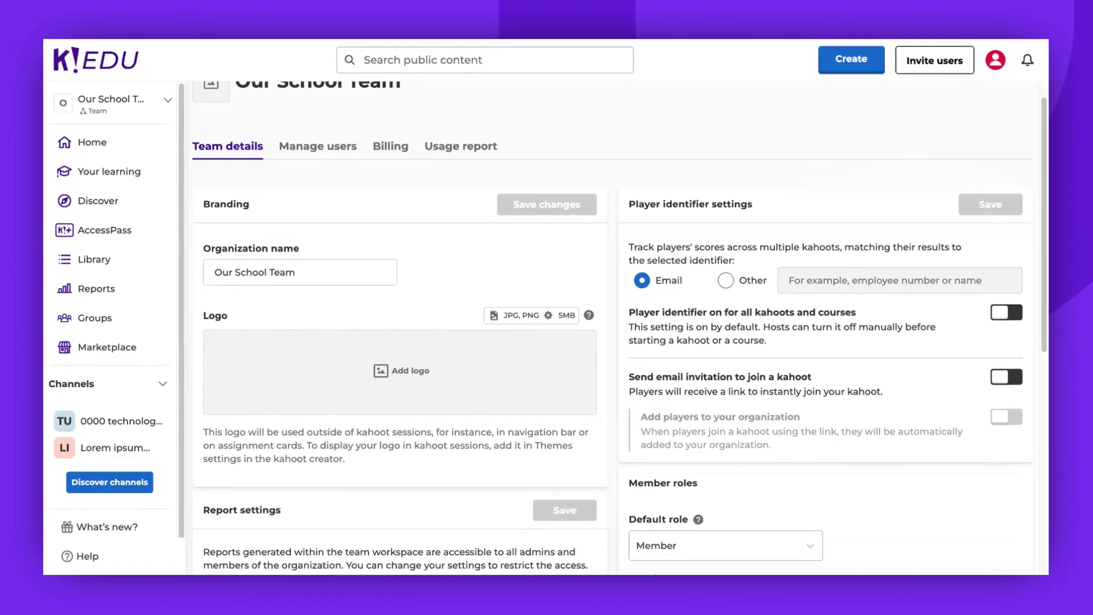
scroll(down, 3)
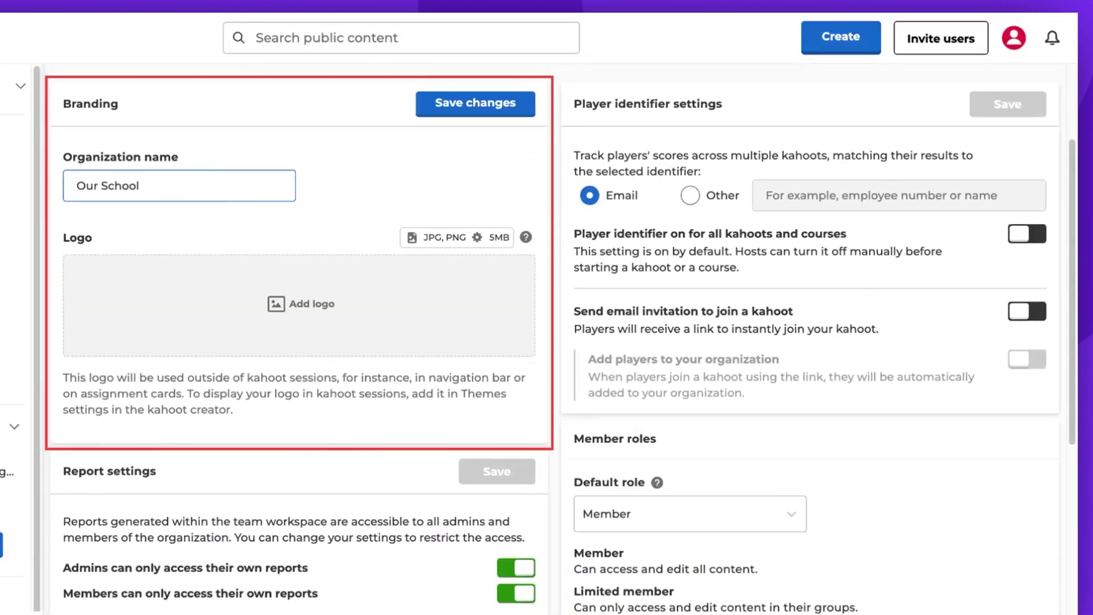
text(workspace)
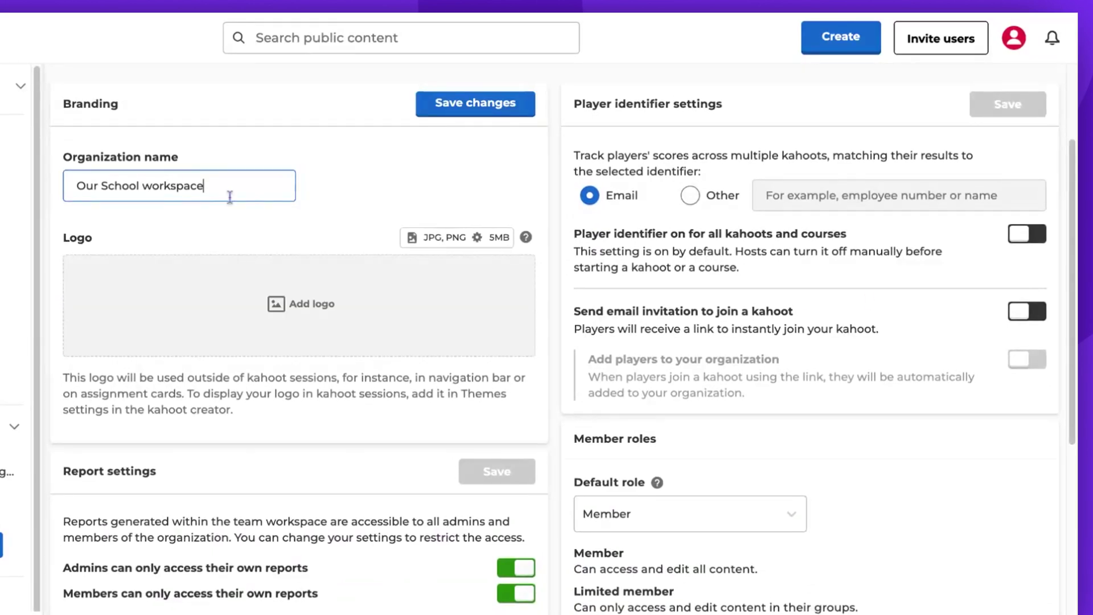
Step: Start adding a team logo, then cancel the Upload image dialog without choosing one
click(311, 303)
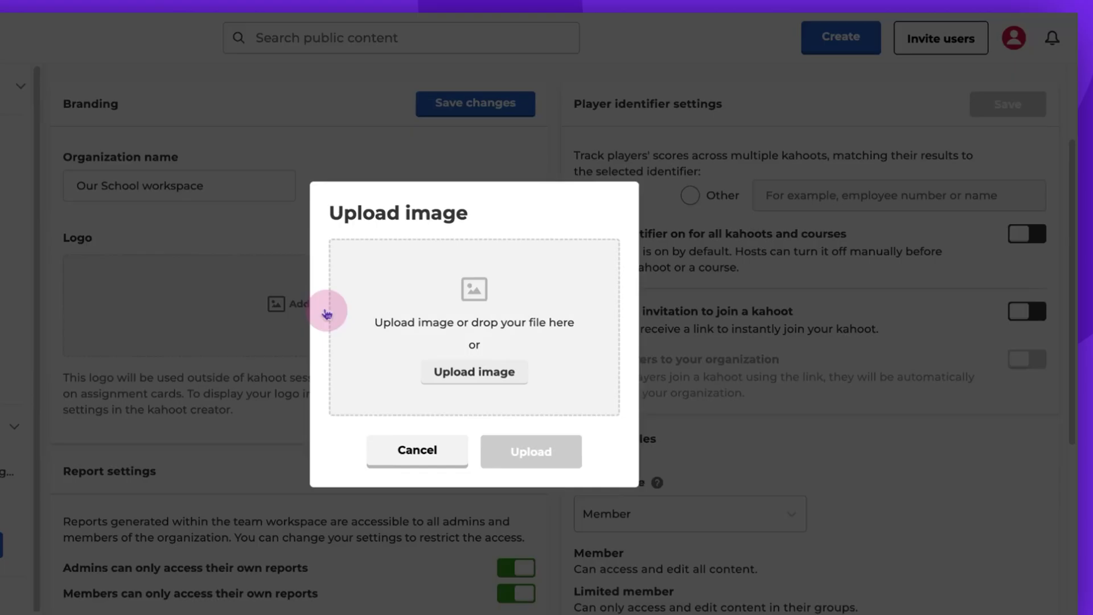
click(417, 450)
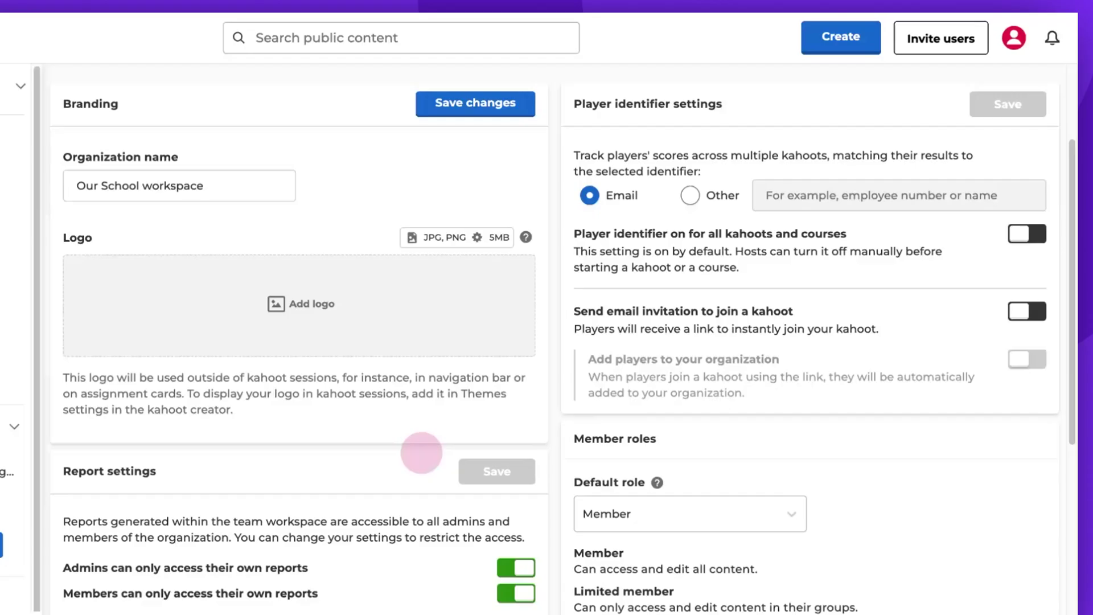
Step: Revert the name to 'Our School Team' and turn on player identifier for all kahoots and courses
click(474, 104)
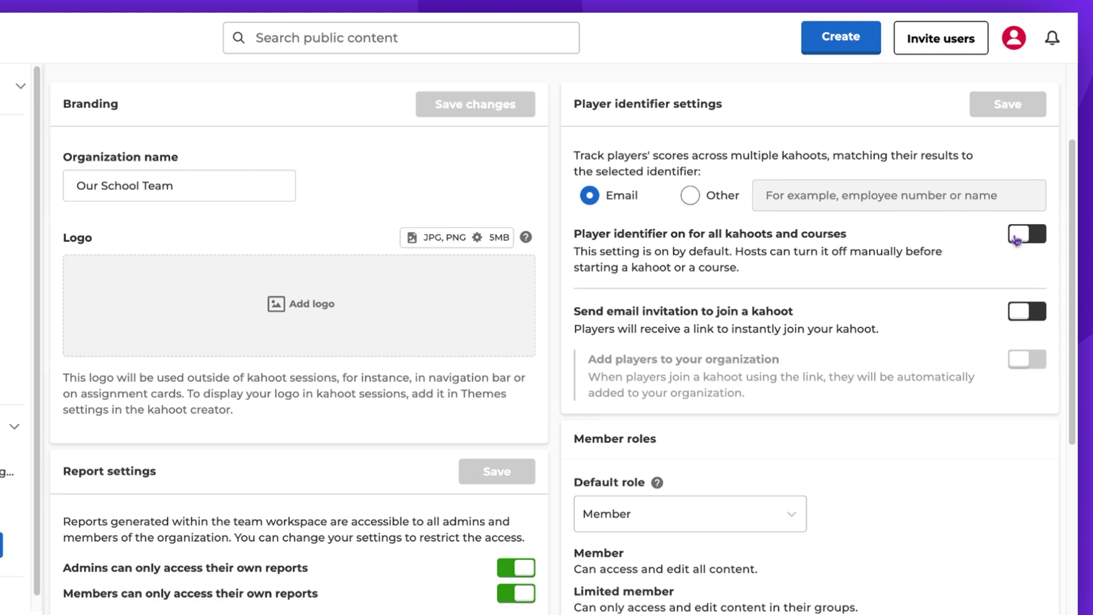
click(1027, 233)
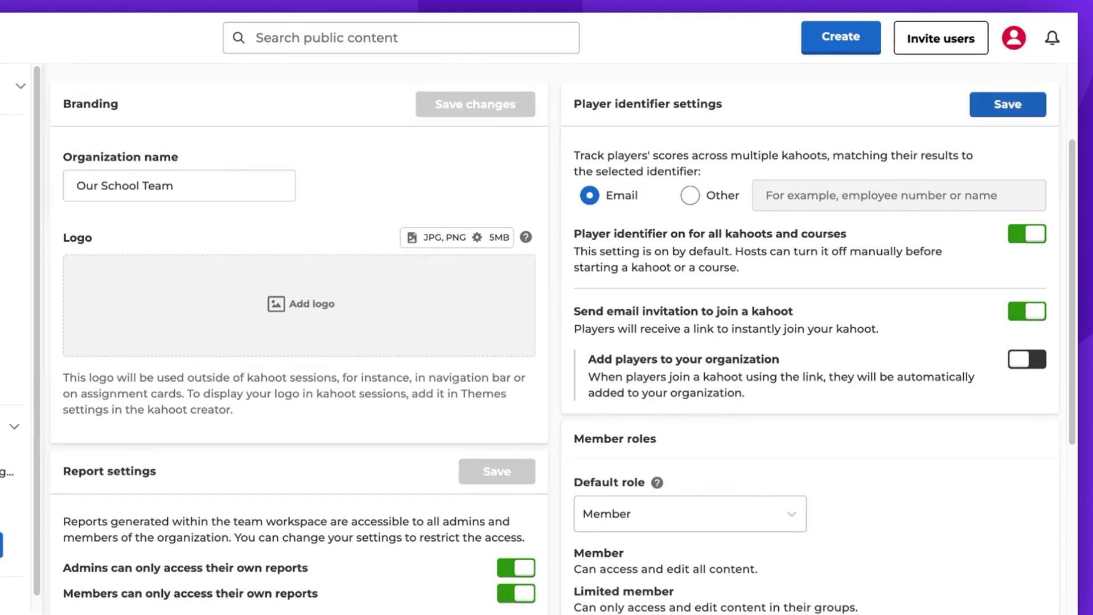
Step: Turn off the own-reports-only restriction for both admins and members in Report settings
scroll(down, 3)
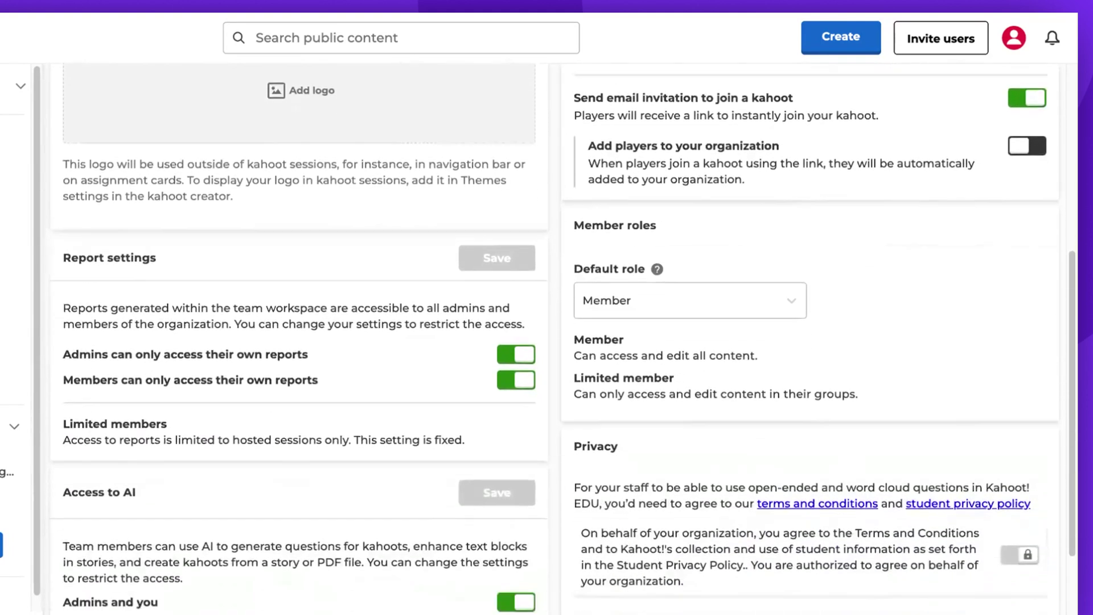
scroll(down, 3)
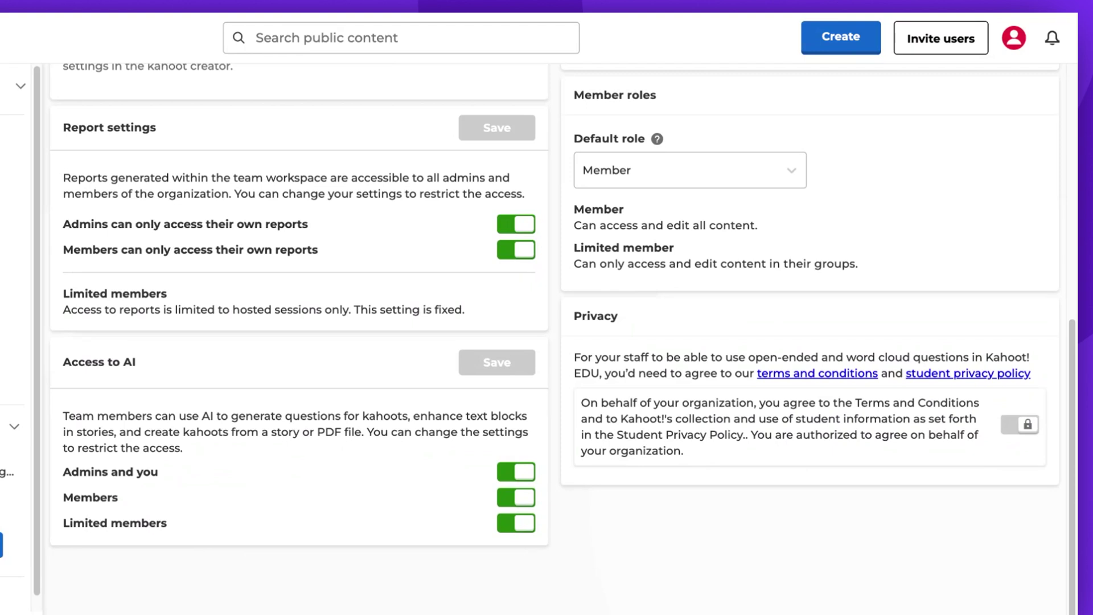
click(515, 223)
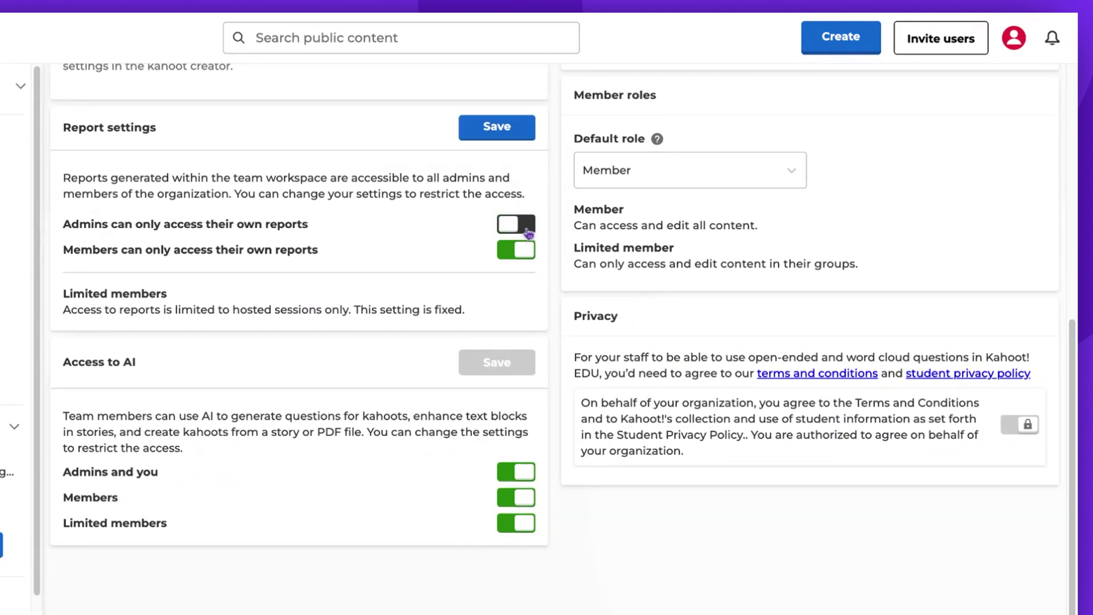
click(514, 249)
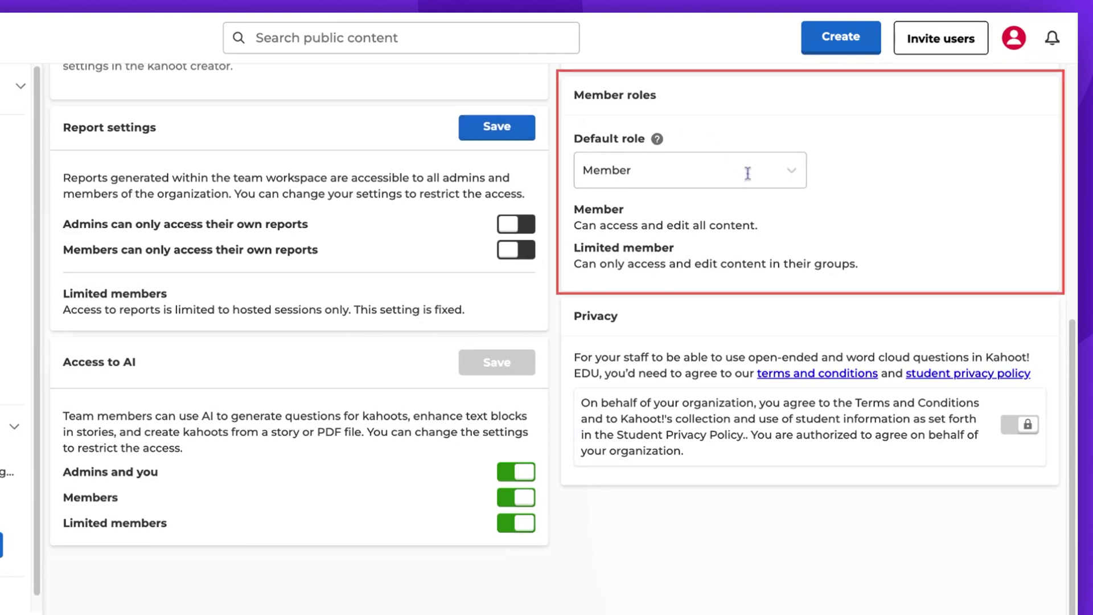
click(689, 170)
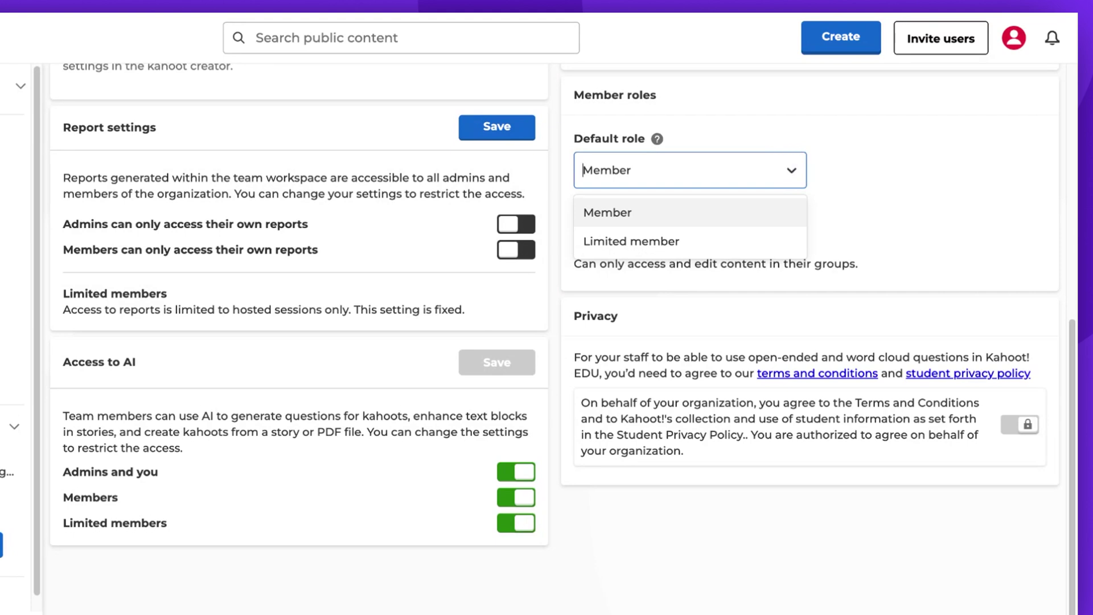
click(606, 211)
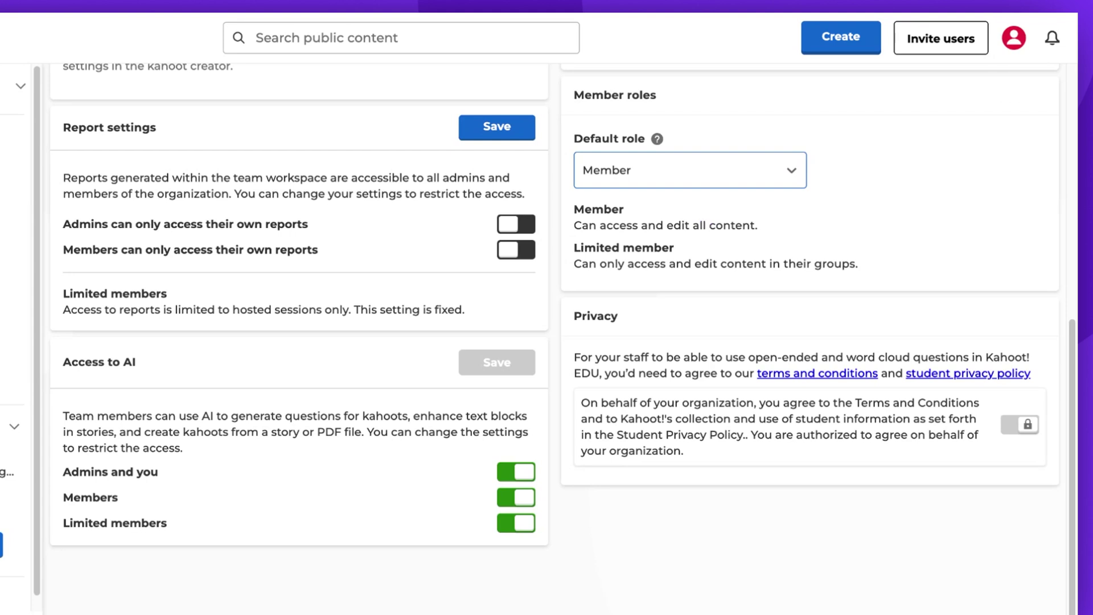
scroll(down, 3)
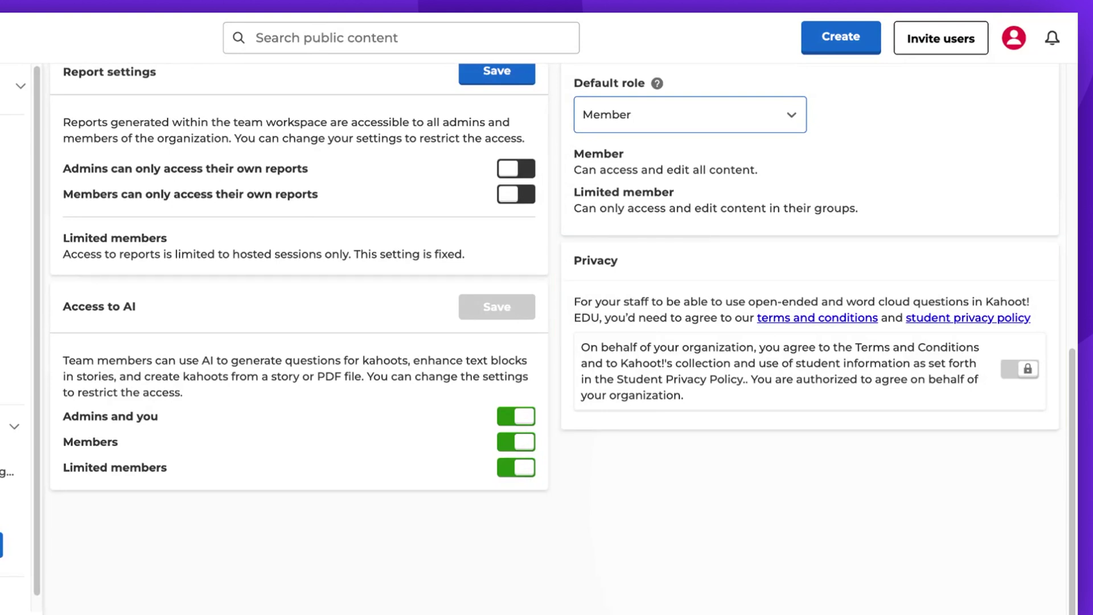
mouse_move(940, 382)
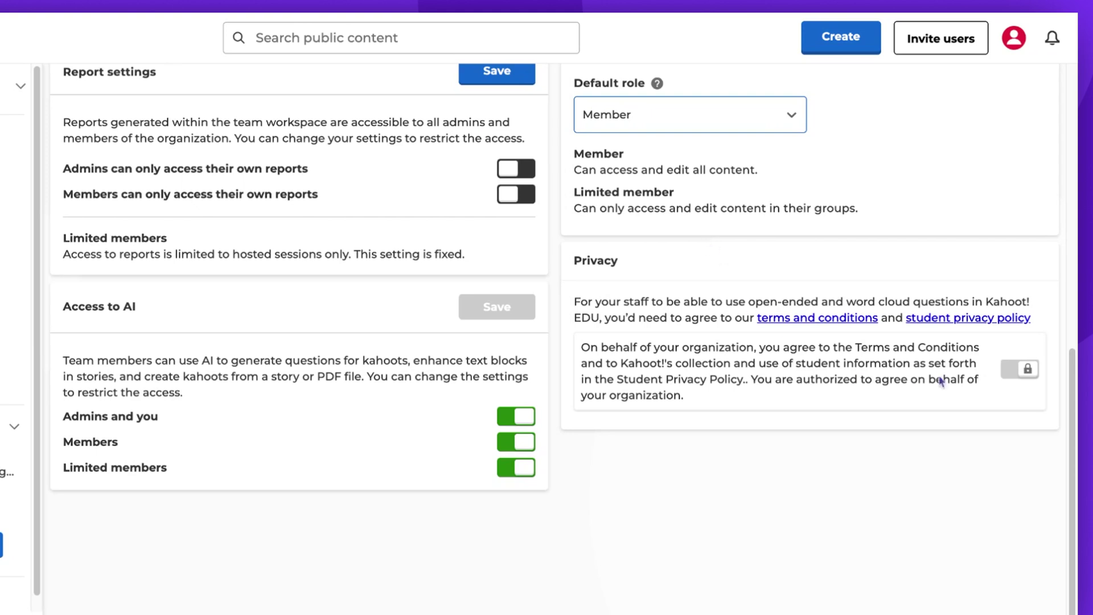
mouse_move(1017, 368)
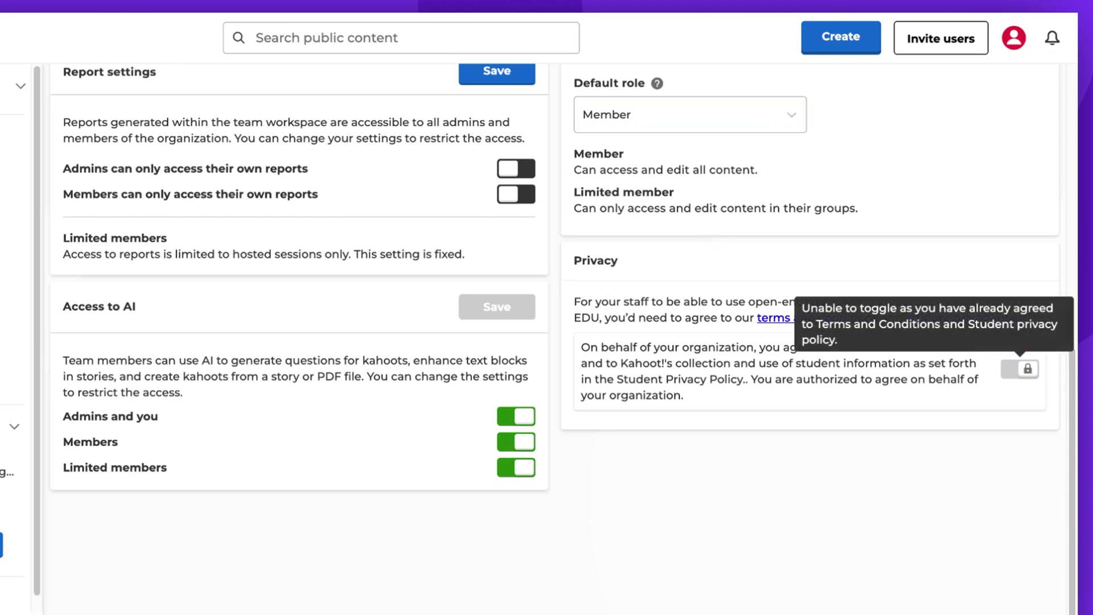